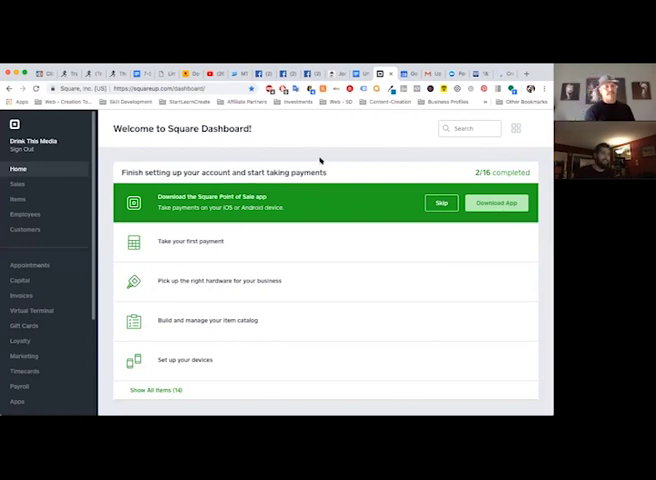
mouse_move(320, 160)
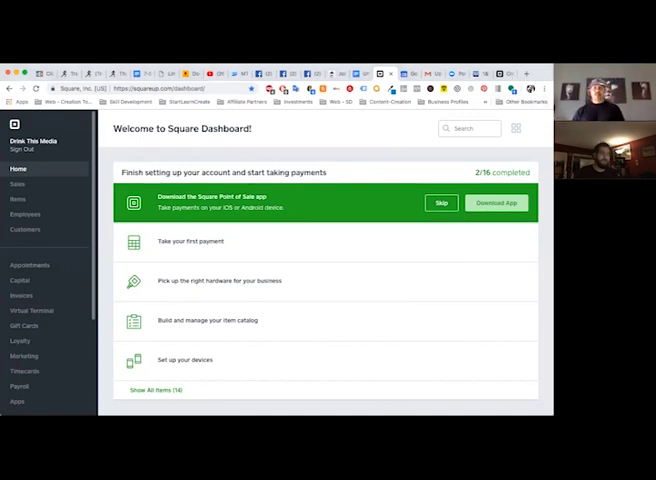
mouse_move(346, 176)
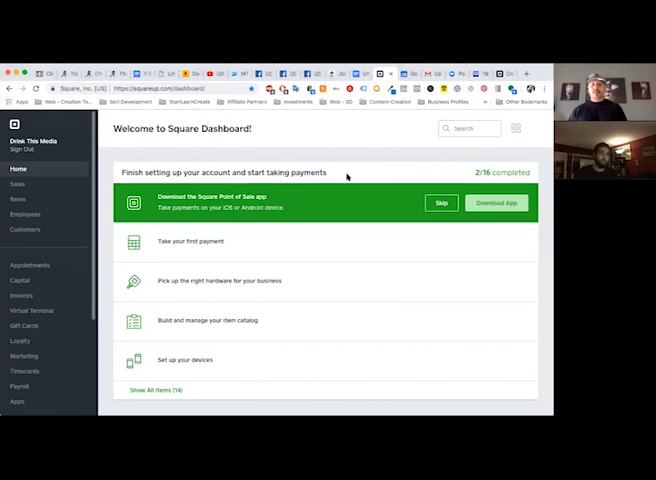
mouse_move(210, 210)
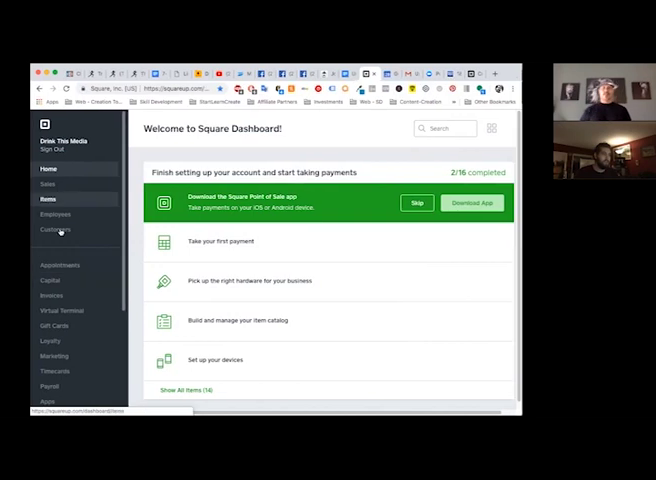
- Open Customers and dismiss the getting-started page, welcome message and directory walkthrough tip
click(55, 229)
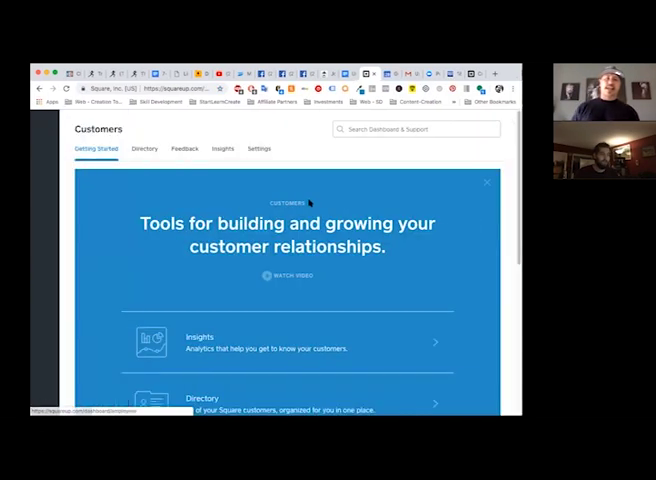
scroll(down, 3)
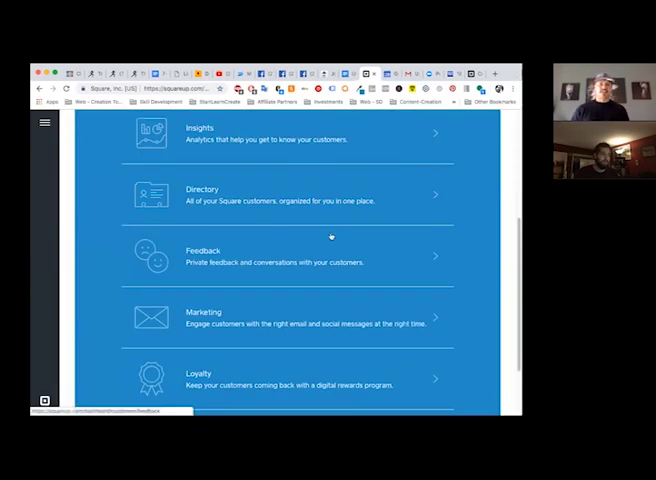
scroll(down, 3)
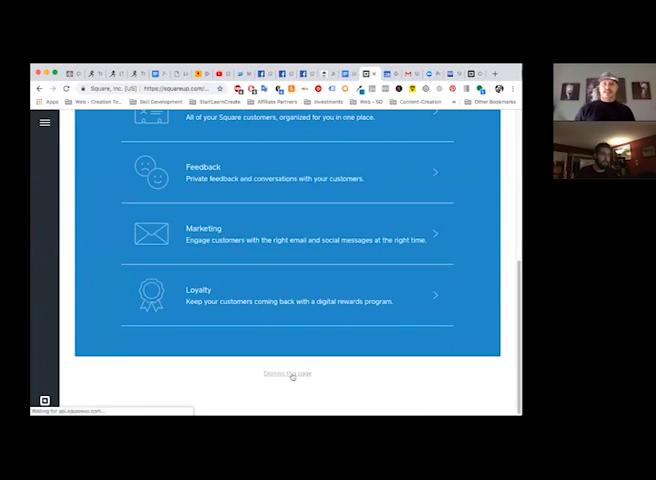
click(290, 373)
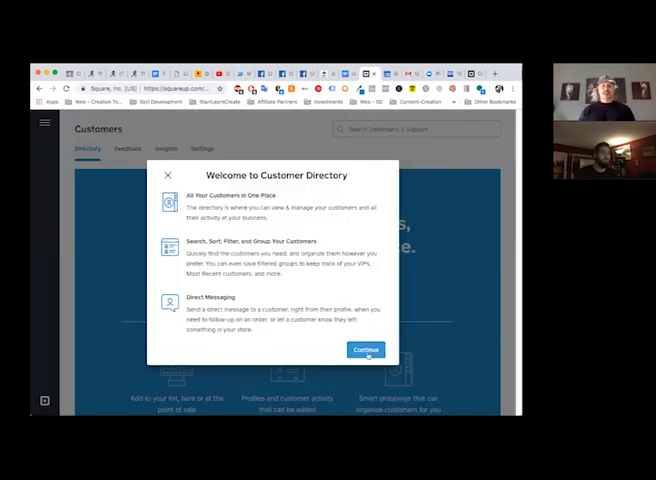
click(366, 349)
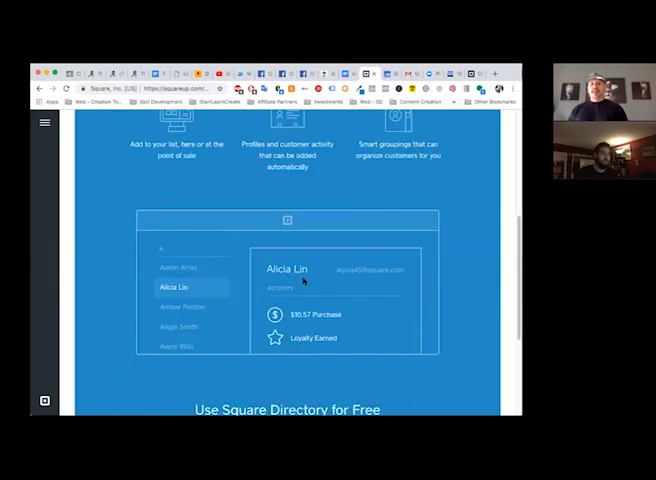
scroll(down, 3)
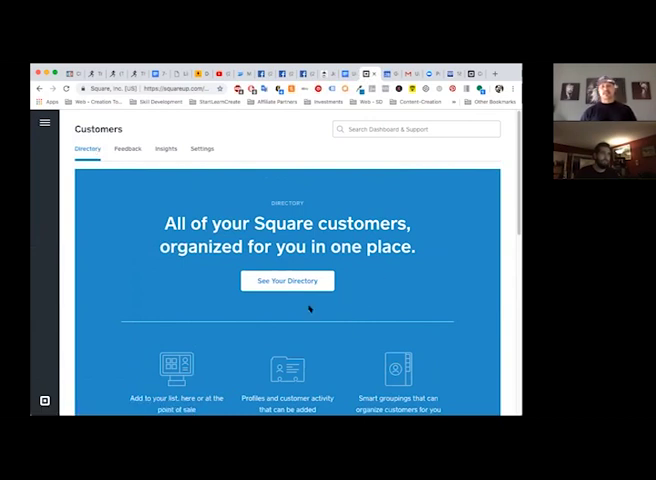
scroll(down, 3)
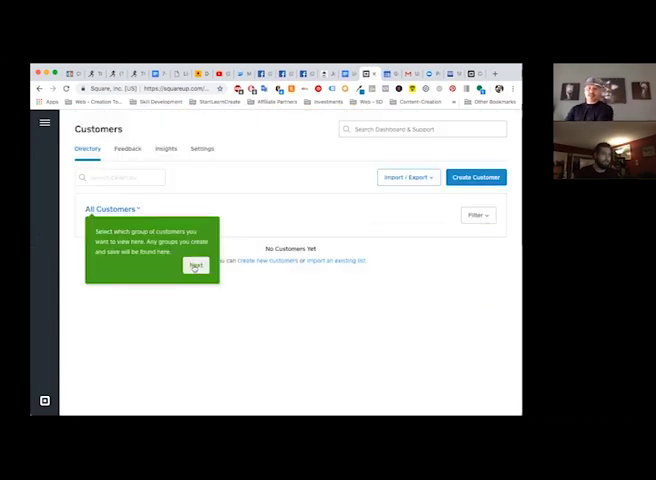
click(196, 266)
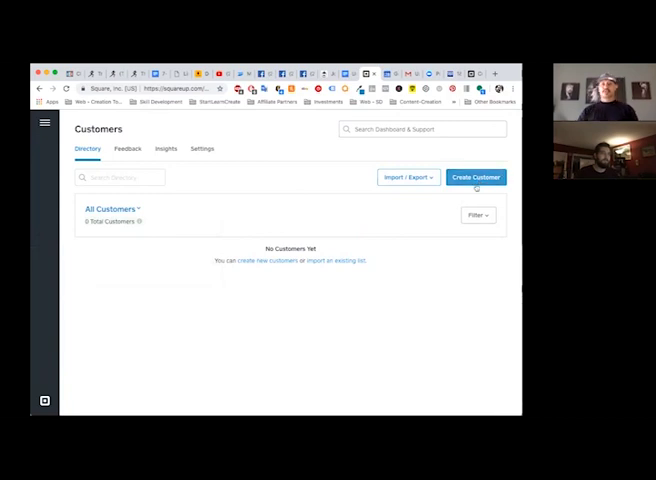
click(477, 177)
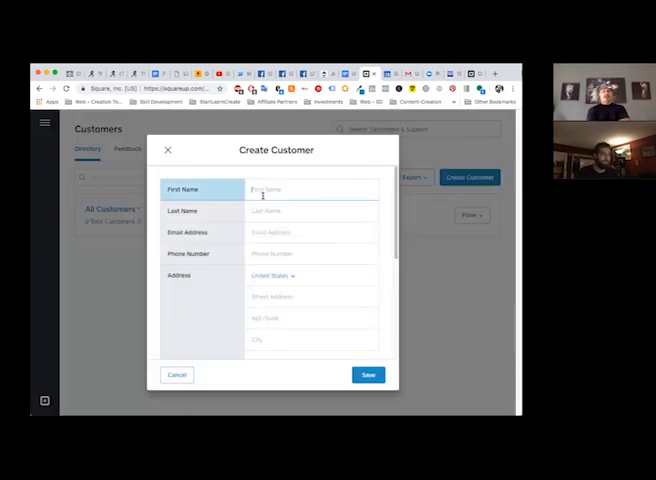
text(Kennel)
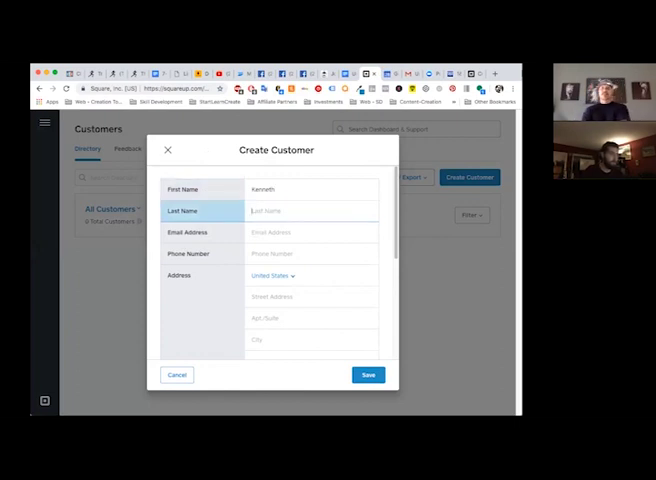
text(Peterson)
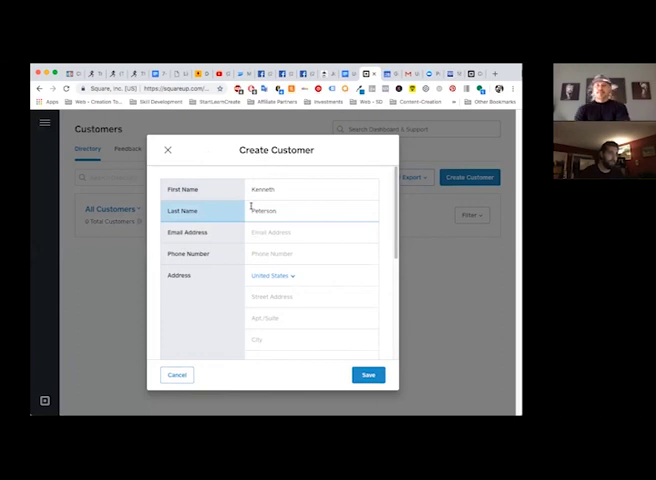
click(310, 232)
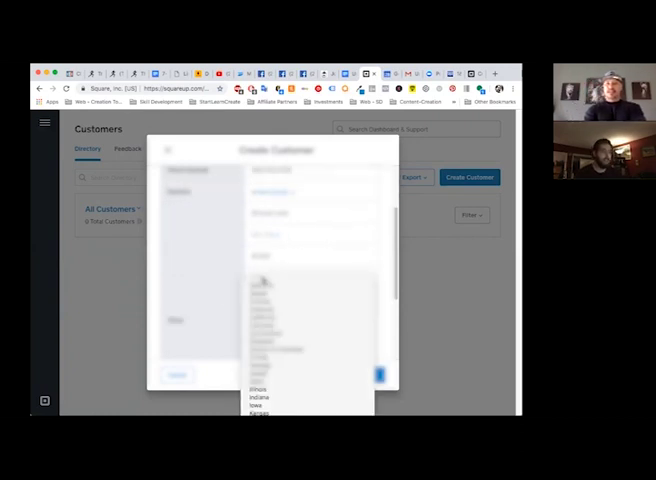
scroll(down, 3)
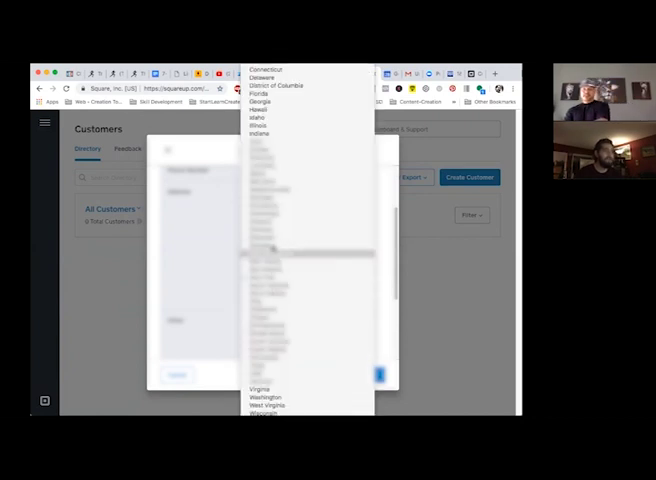
scroll(up, 3)
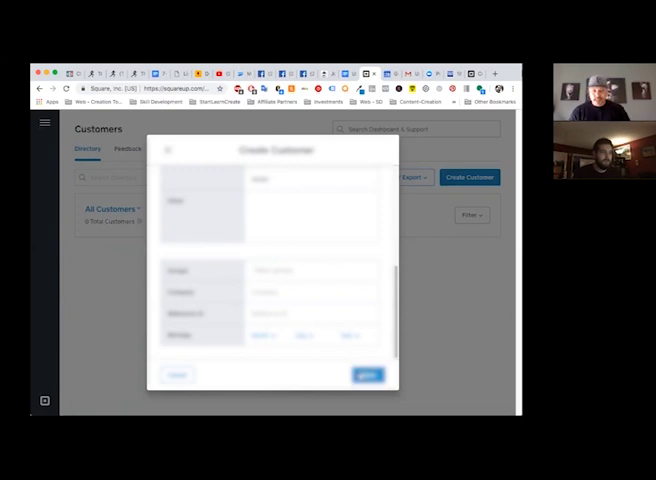
click(366, 373)
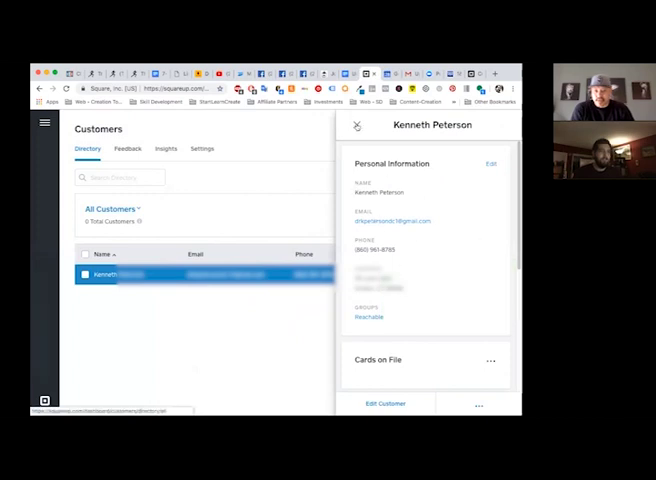
click(357, 125)
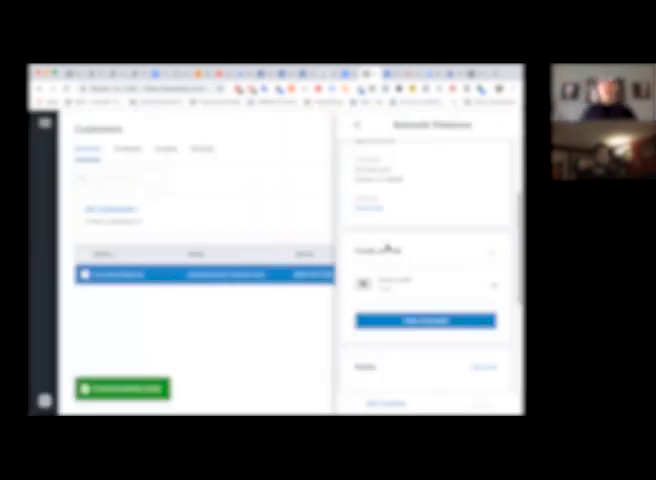
click(43, 123)
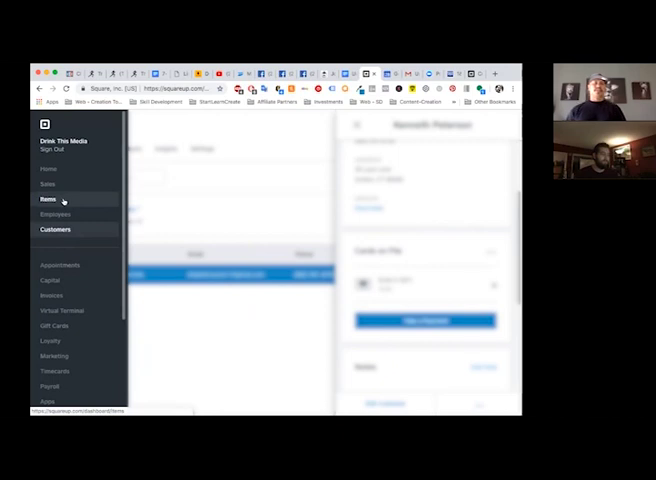
- Start a new item in the item library and enter its name, FB ADS MGMT
click(46, 200)
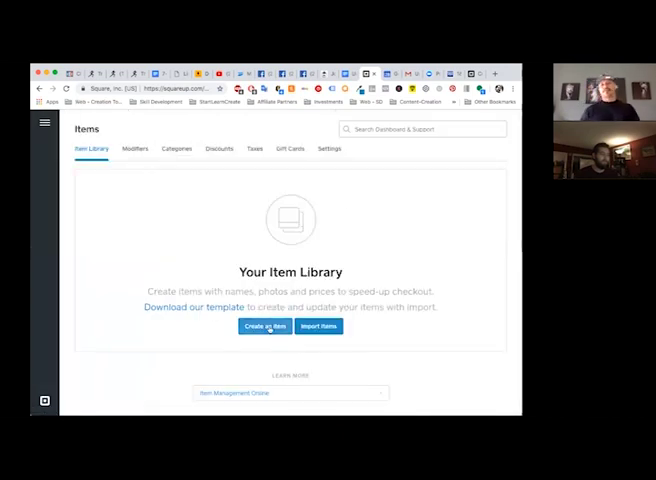
click(264, 326)
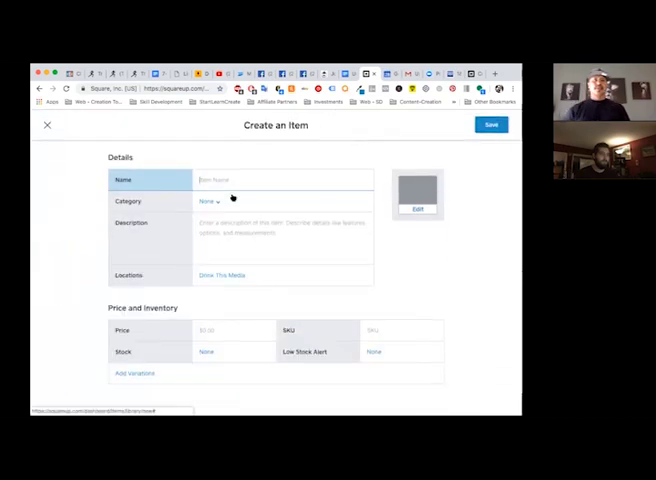
text(MG)
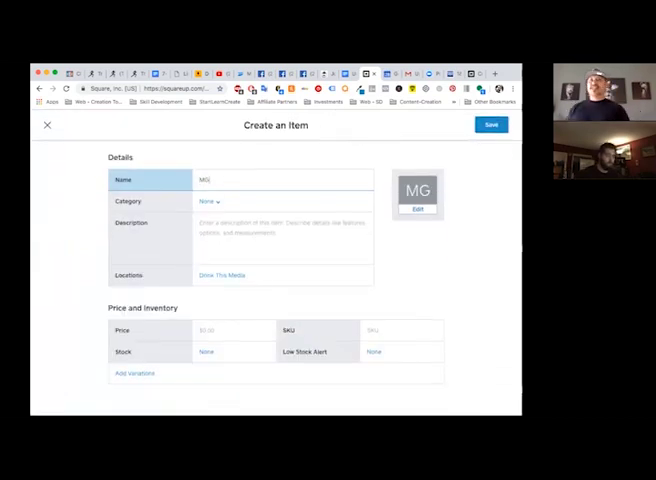
text(MB)
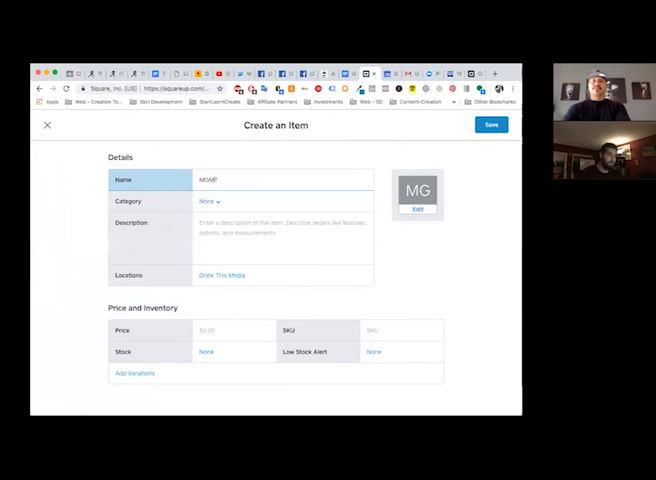
text(FB ad)
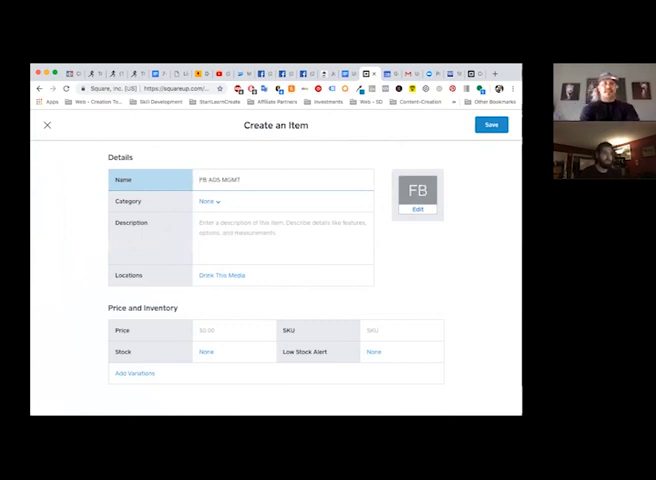
- Put the item in new category Advertising MGMT with a green tile, and save it
click(283, 201)
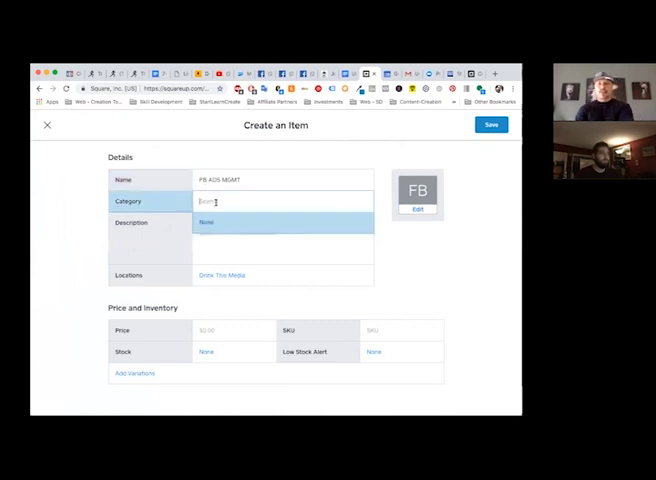
text(adv)
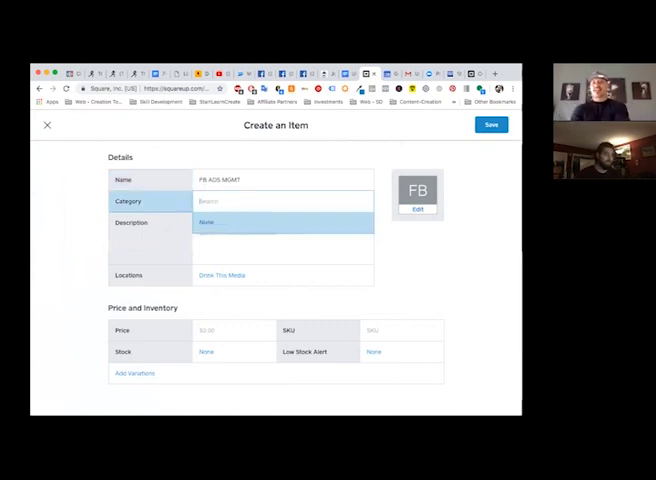
text(Advertising)
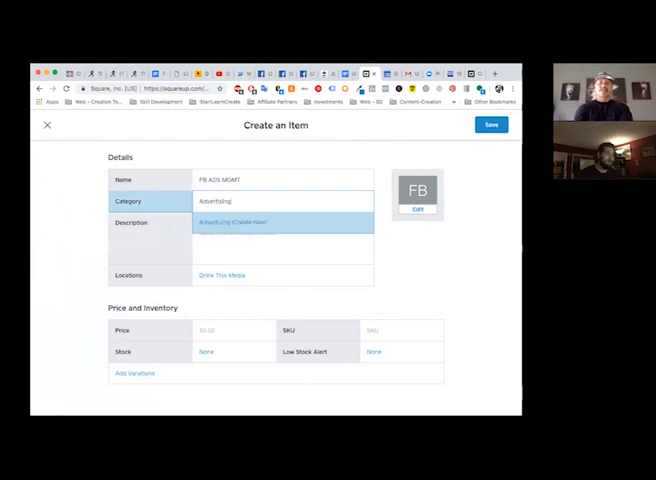
text(MGMT)
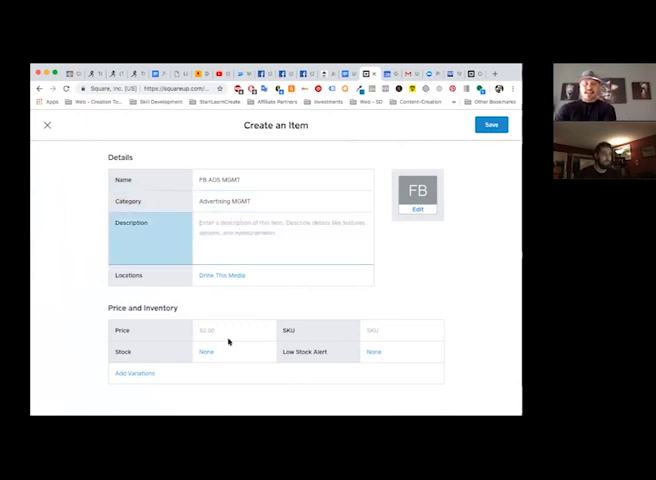
click(417, 210)
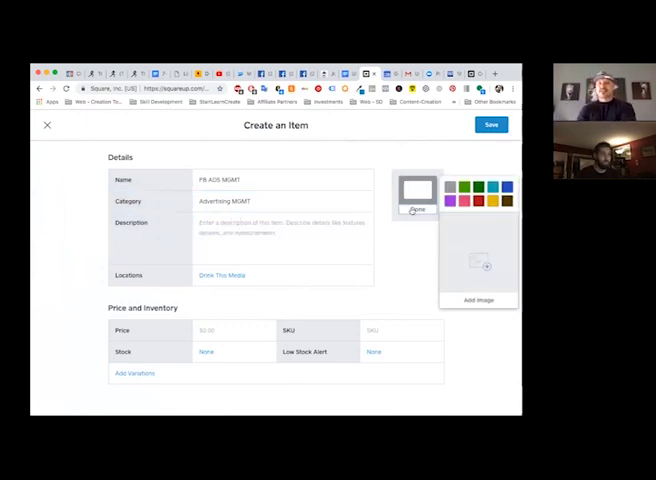
click(463, 187)
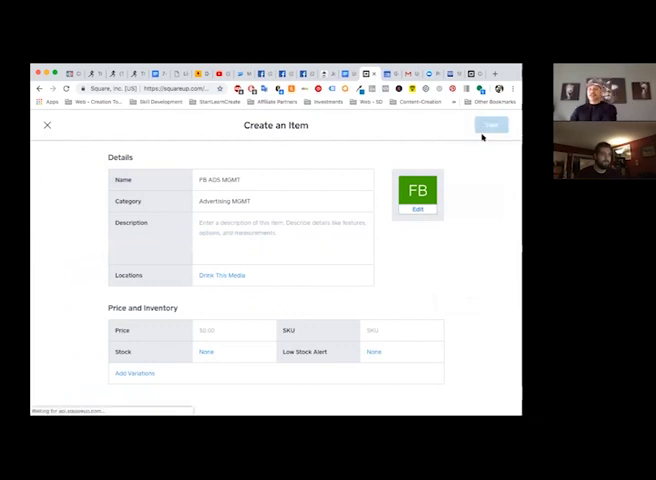
click(490, 125)
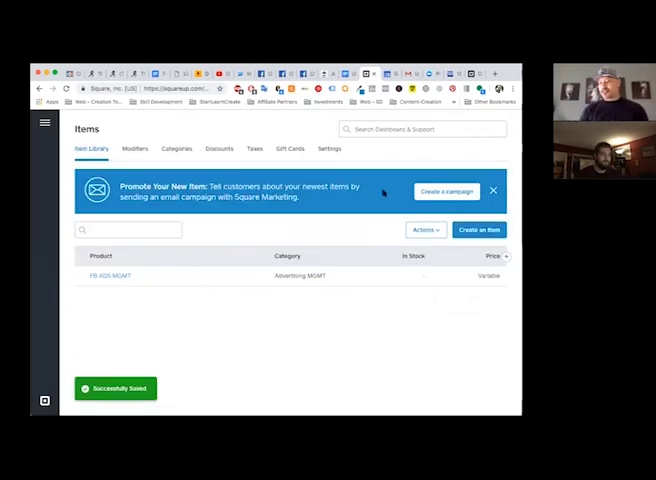
mouse_move(367, 264)
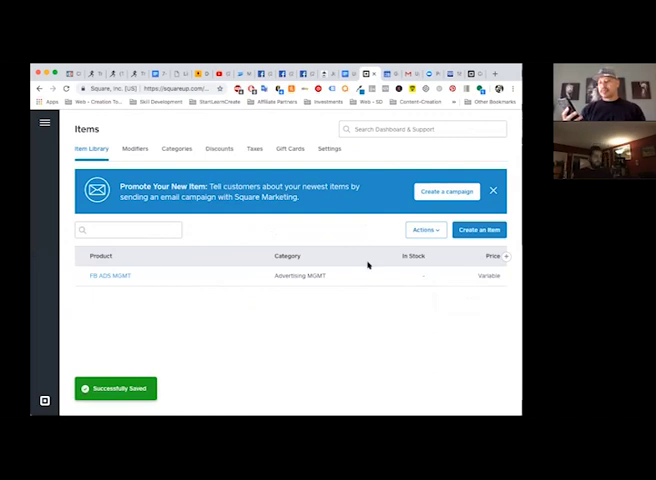